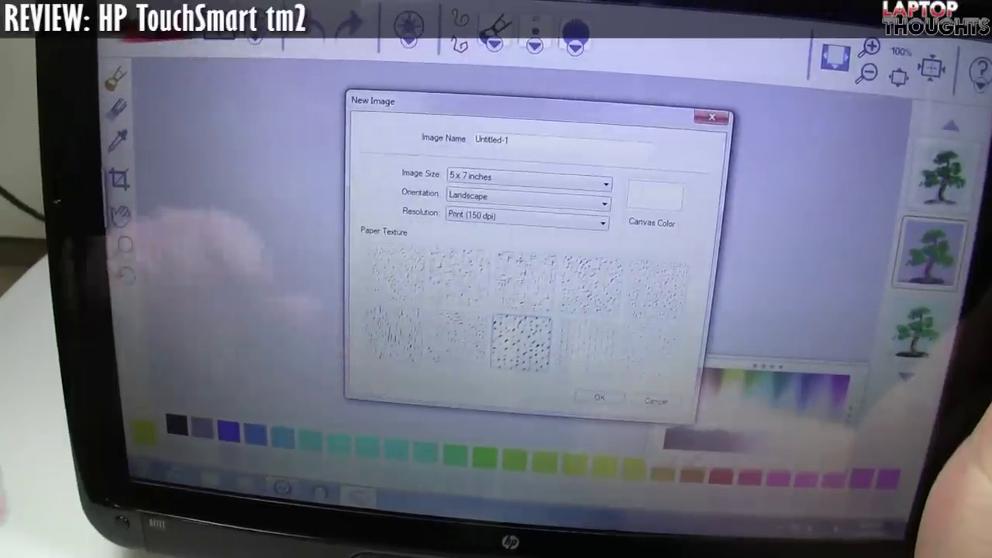
# Step: Confirm a new 5 x 7 inch landscape image at Print (150 dpi) with a paper texture
pyautogui.click(599, 397)
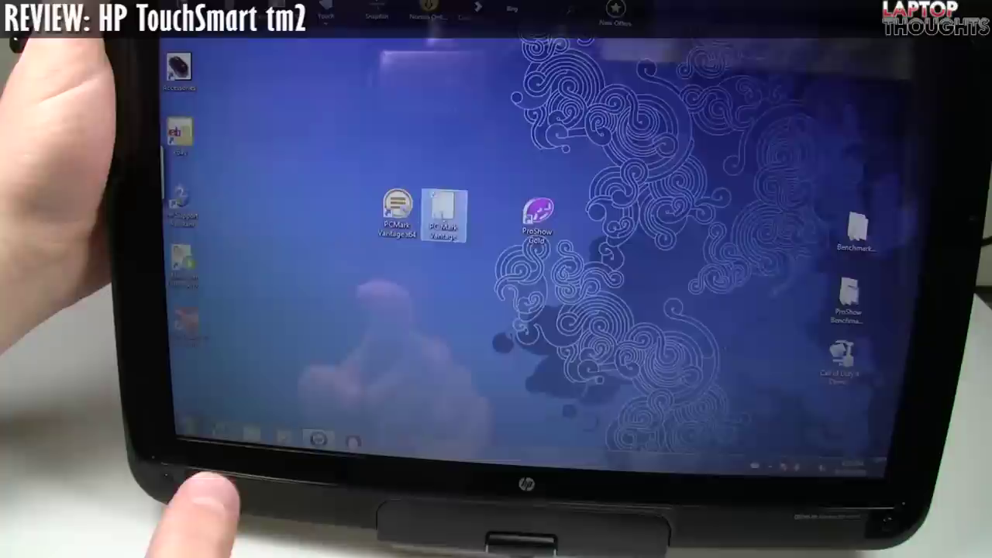
pyautogui.doubleClick(443, 217)
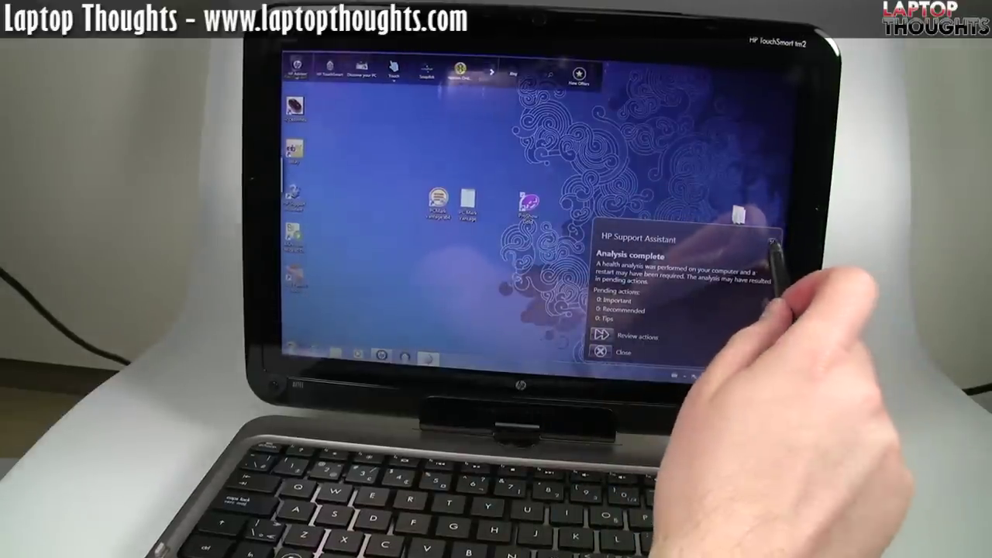
# Step: Close the HP Support Assistant analysis-complete notification, leaving the desktop clear
pyautogui.click(604, 353)
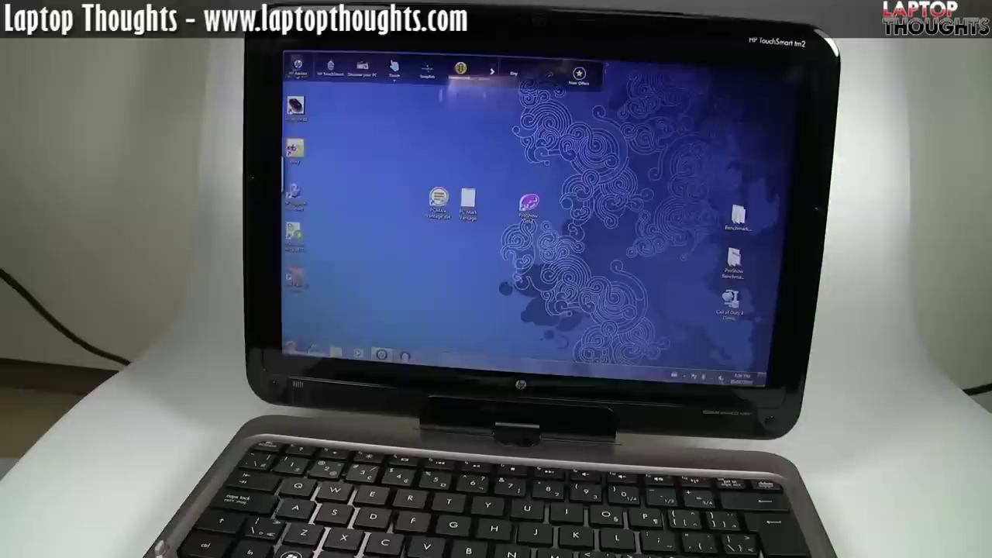